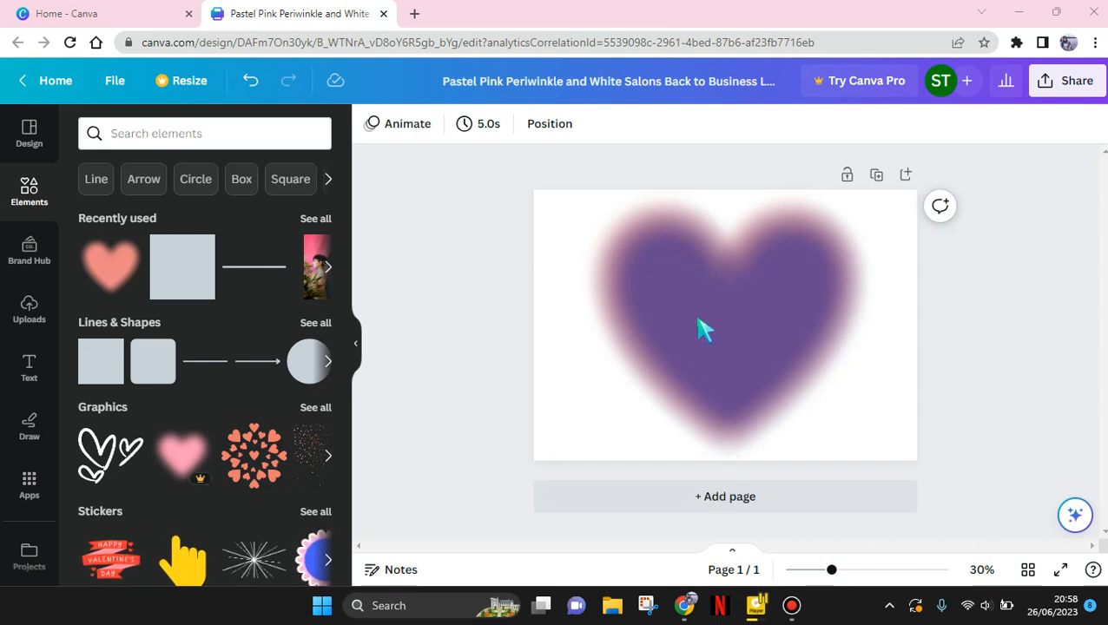
Step: Select the blurred heart and search the Elements panel for line elements
click(704, 330)
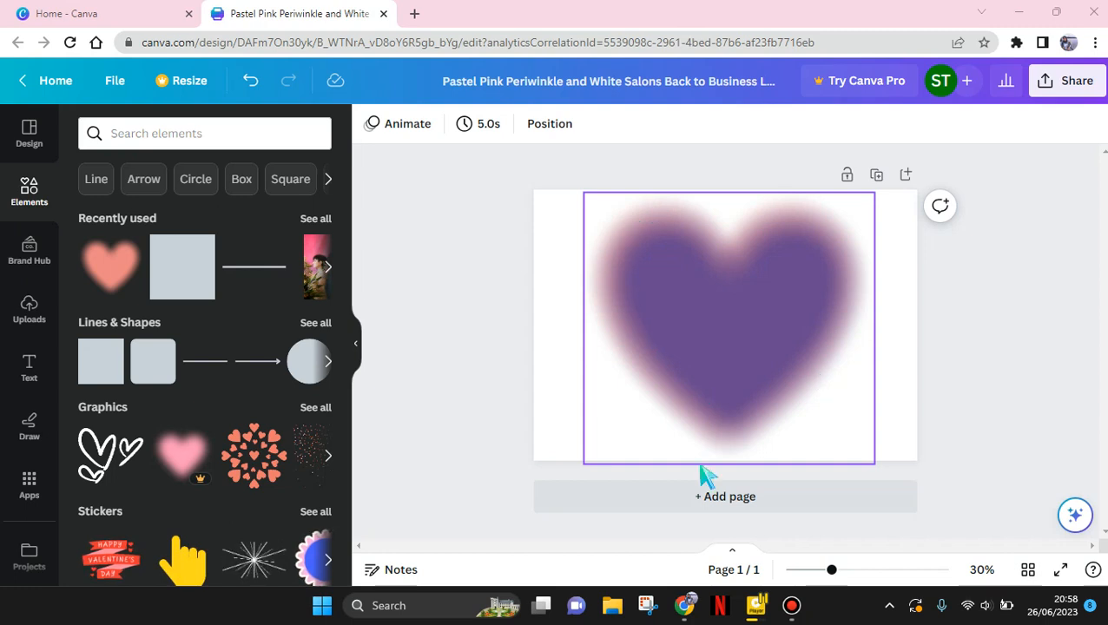
mouse_move(663, 360)
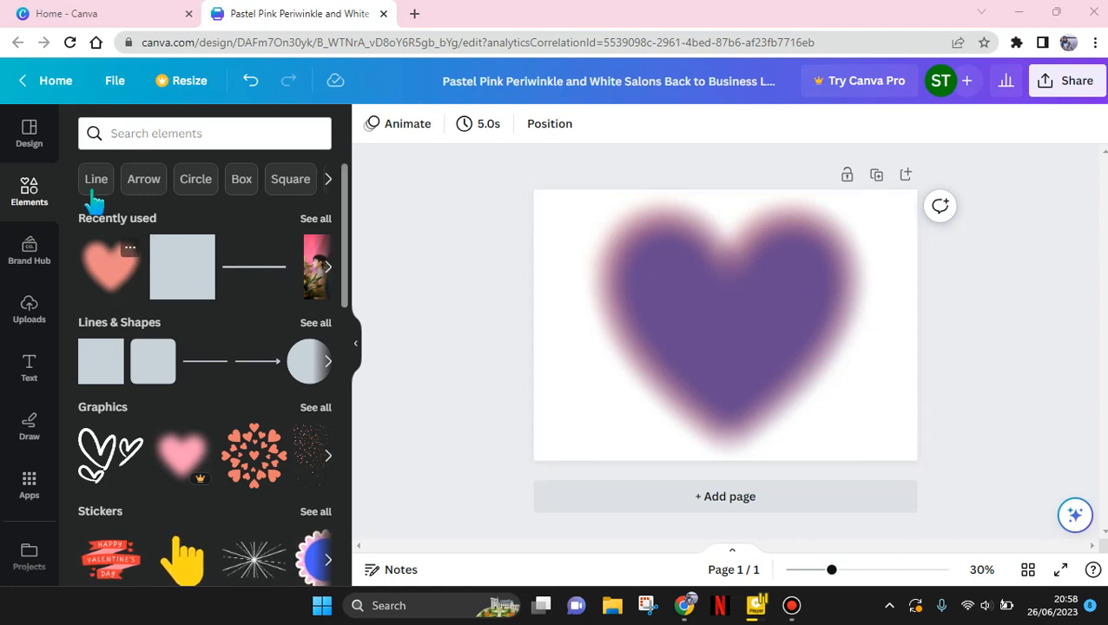
mouse_move(164, 278)
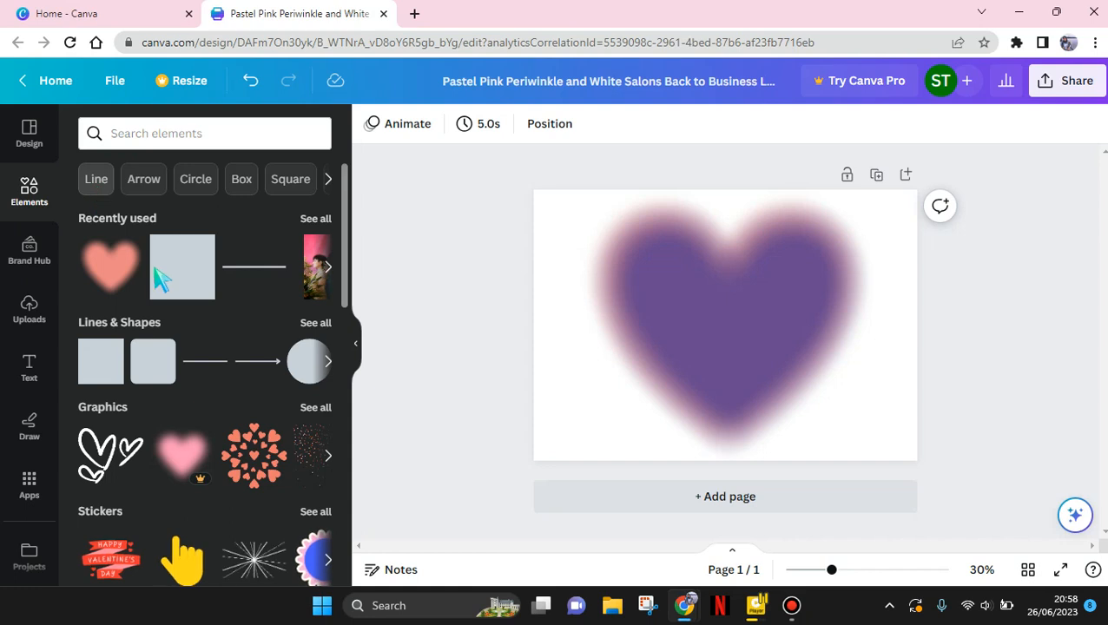
click(96, 179)
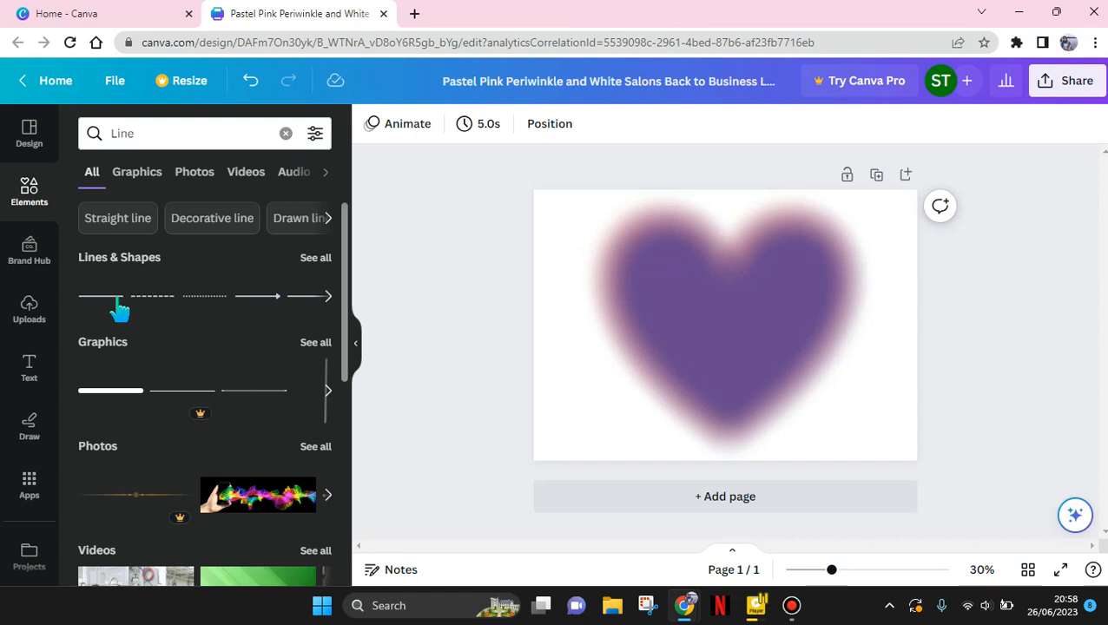
Step: Add a straight line and shape it into a thin white rectangular outline across the heart's middle
click(118, 295)
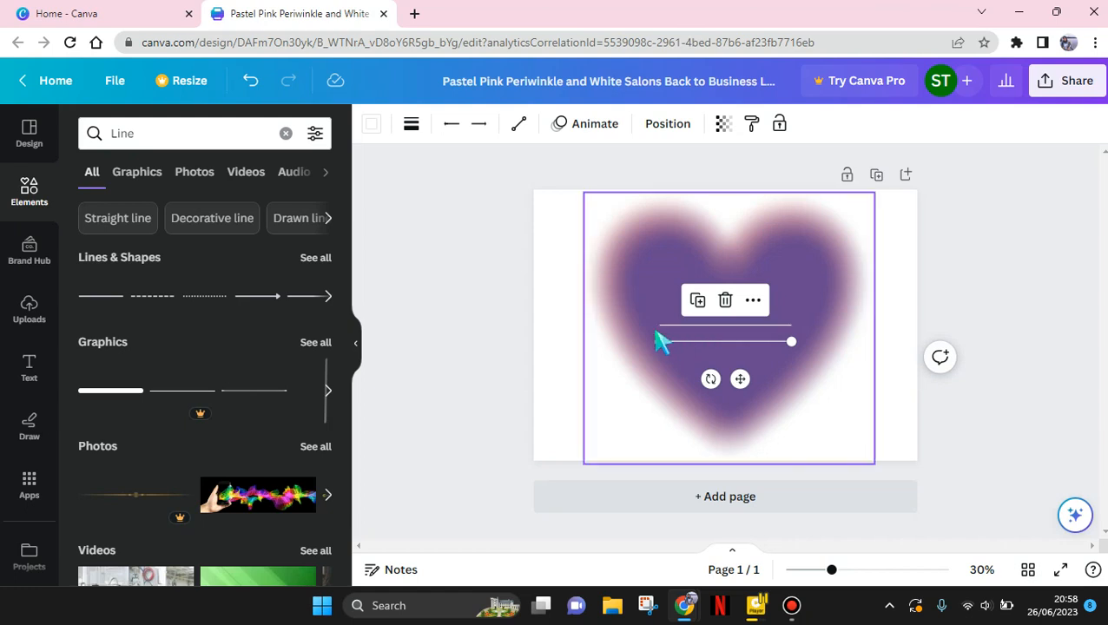
click(660, 344)
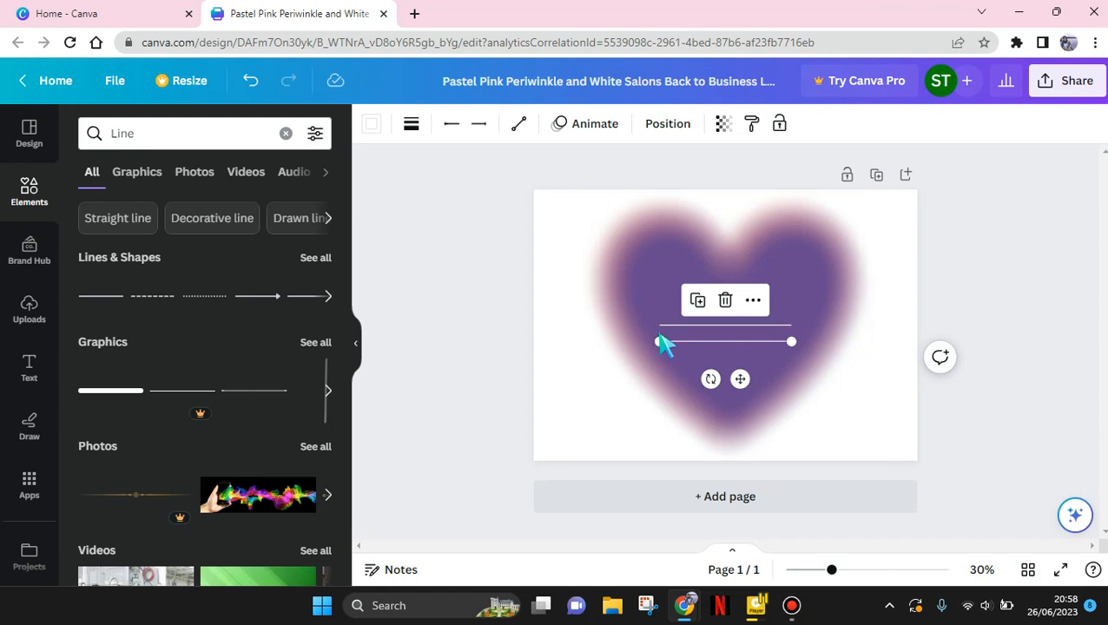
mouse_move(698, 299)
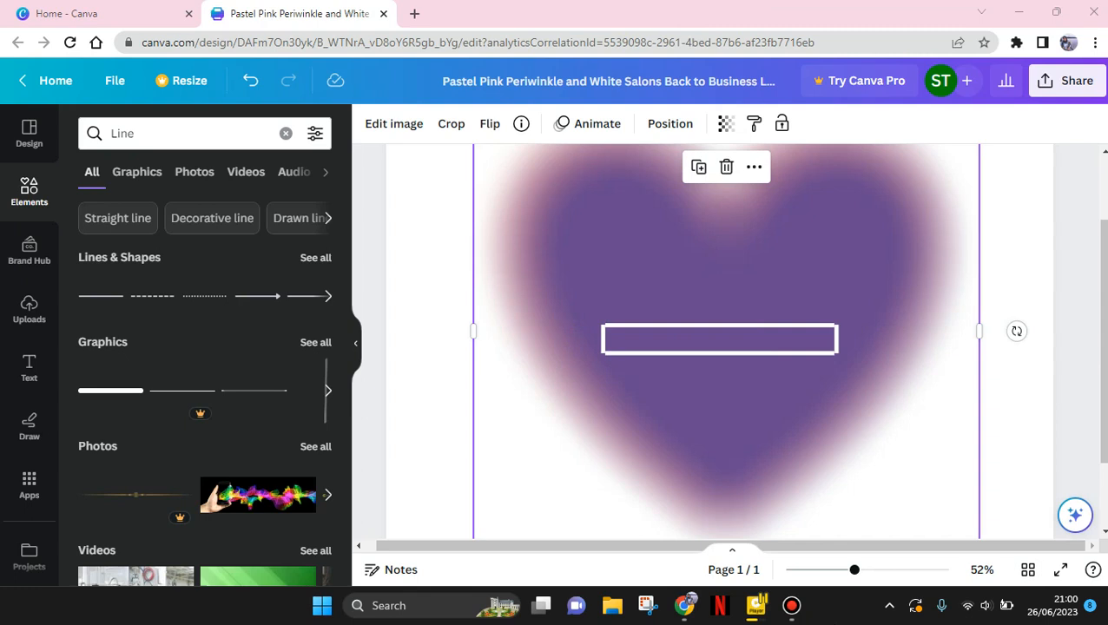
mouse_move(508, 368)
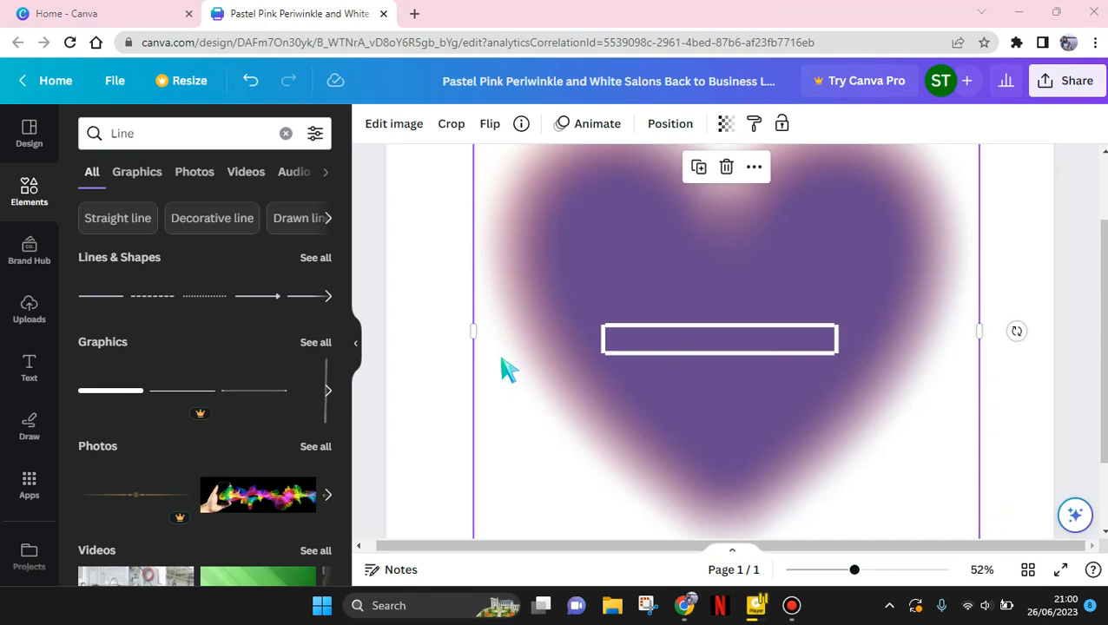
mouse_move(211, 219)
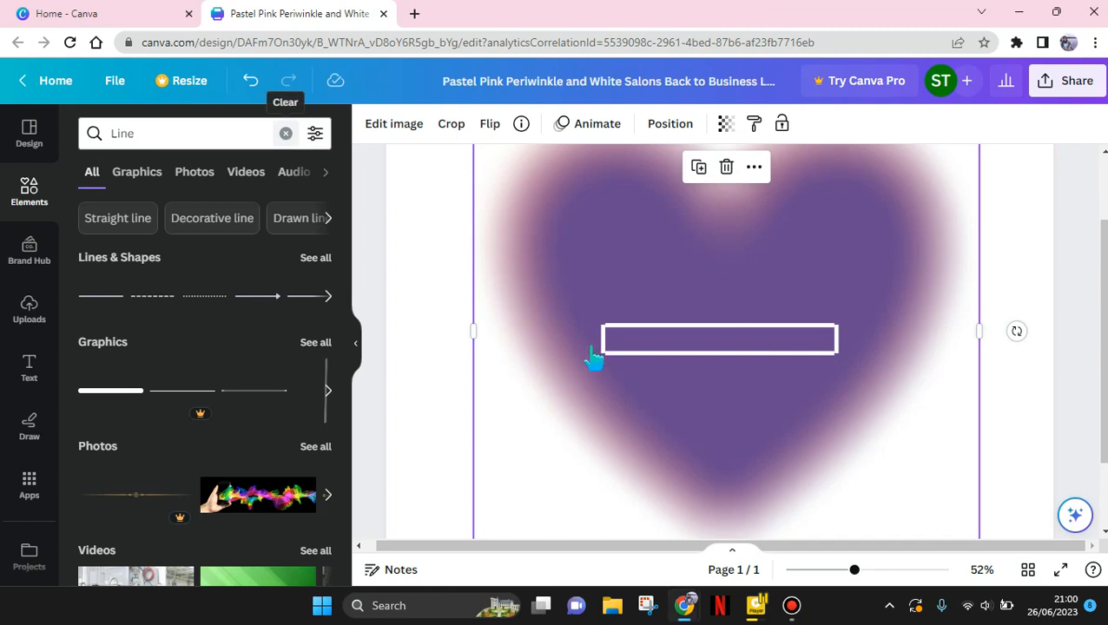
Step: Add a square, colour it white and flatten it into a thin bar inside the outline
click(285, 132)
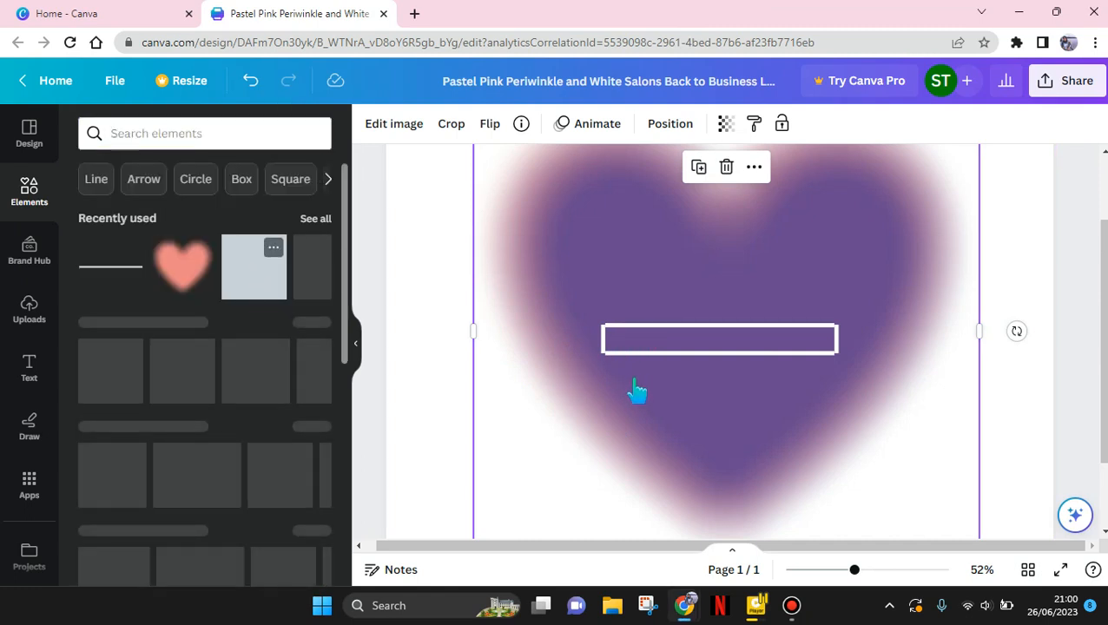
mouse_move(254, 247)
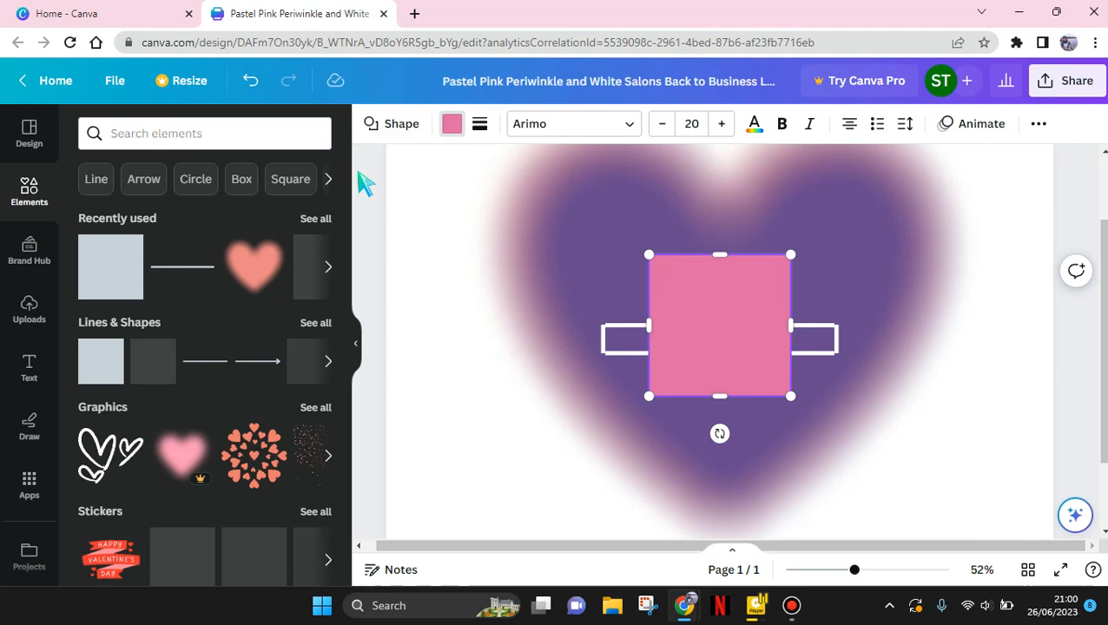
click(452, 124)
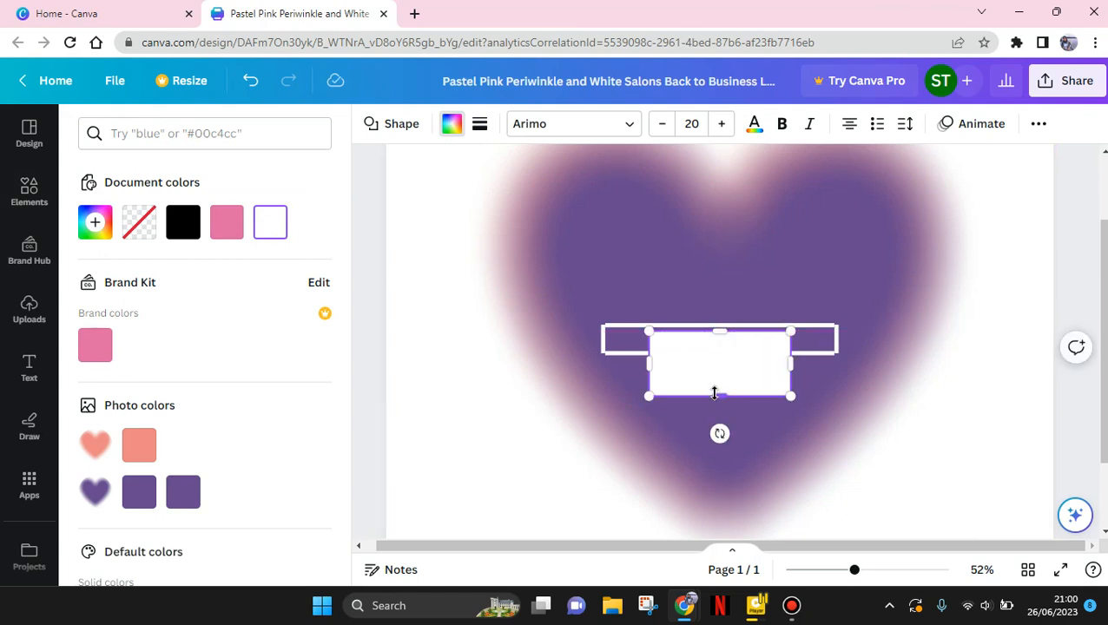
drag(719, 396, 719, 351)
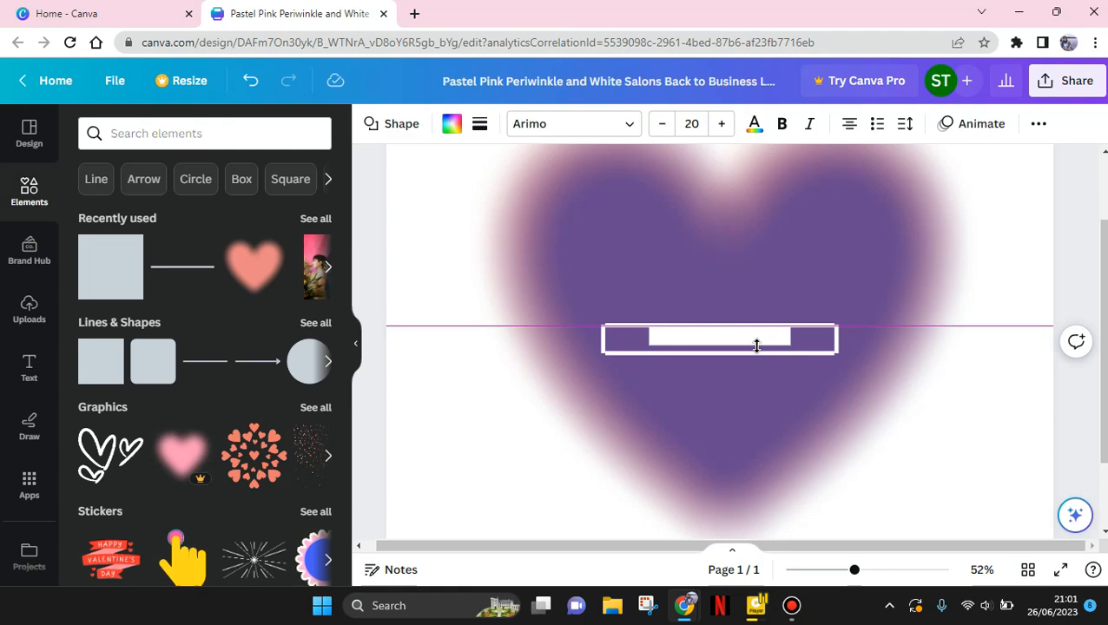
Step: Shrink the white bar down to a small square at the outline's left end
click(719, 339)
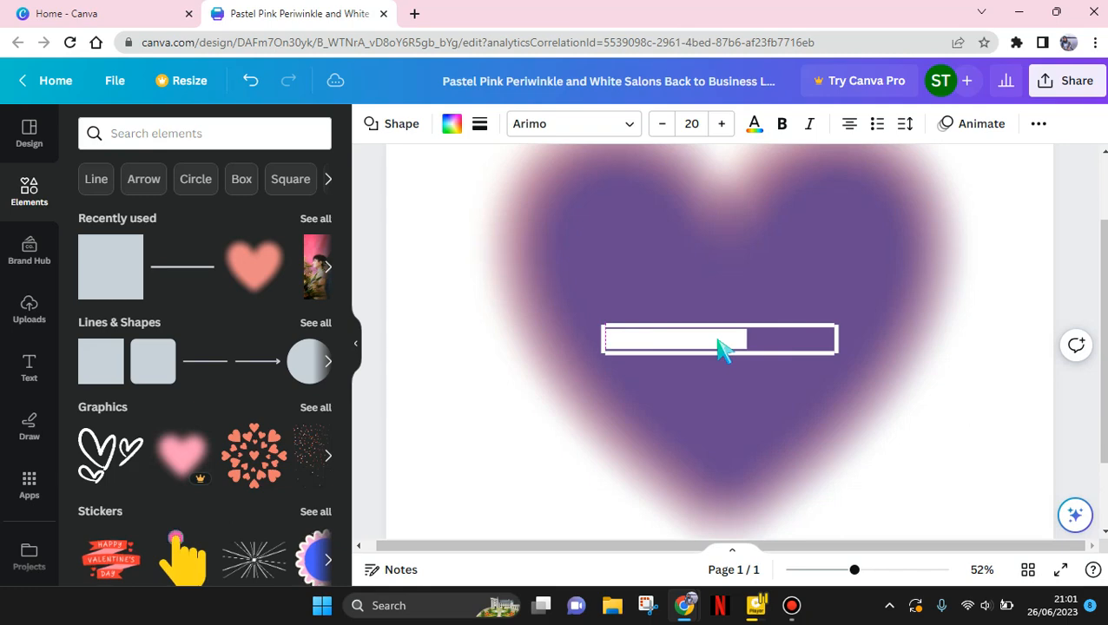
click(719, 339)
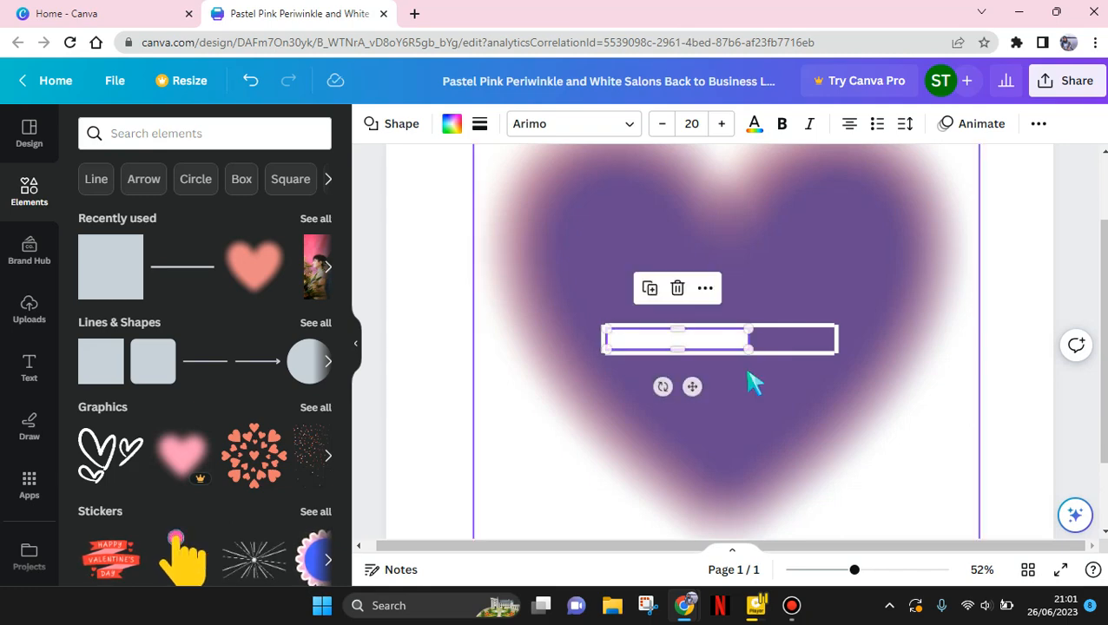
mouse_move(663, 337)
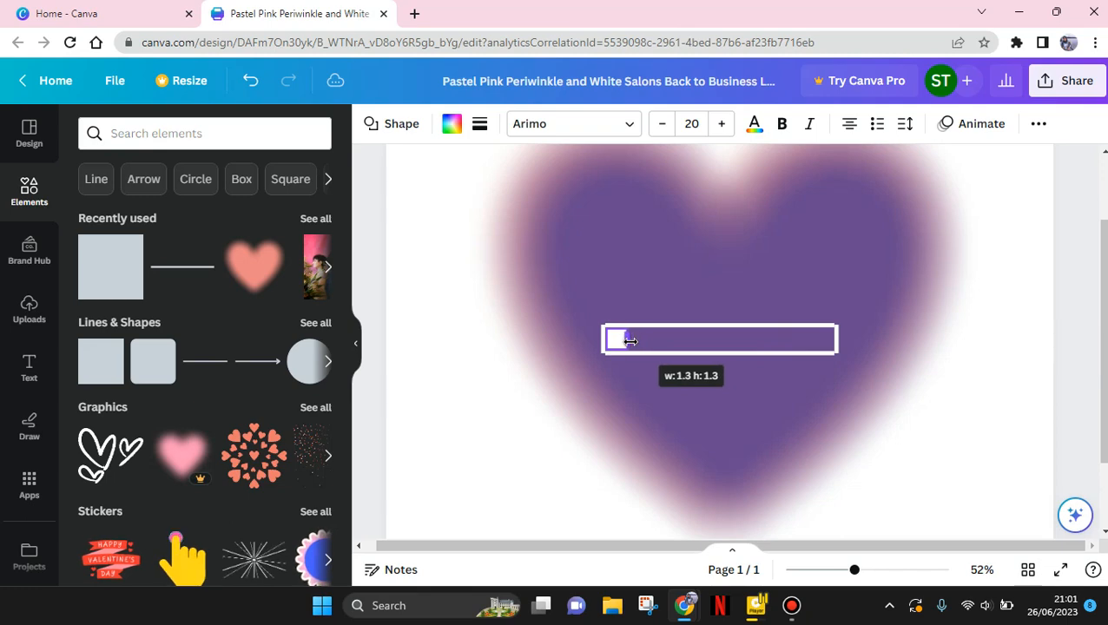
click(719, 339)
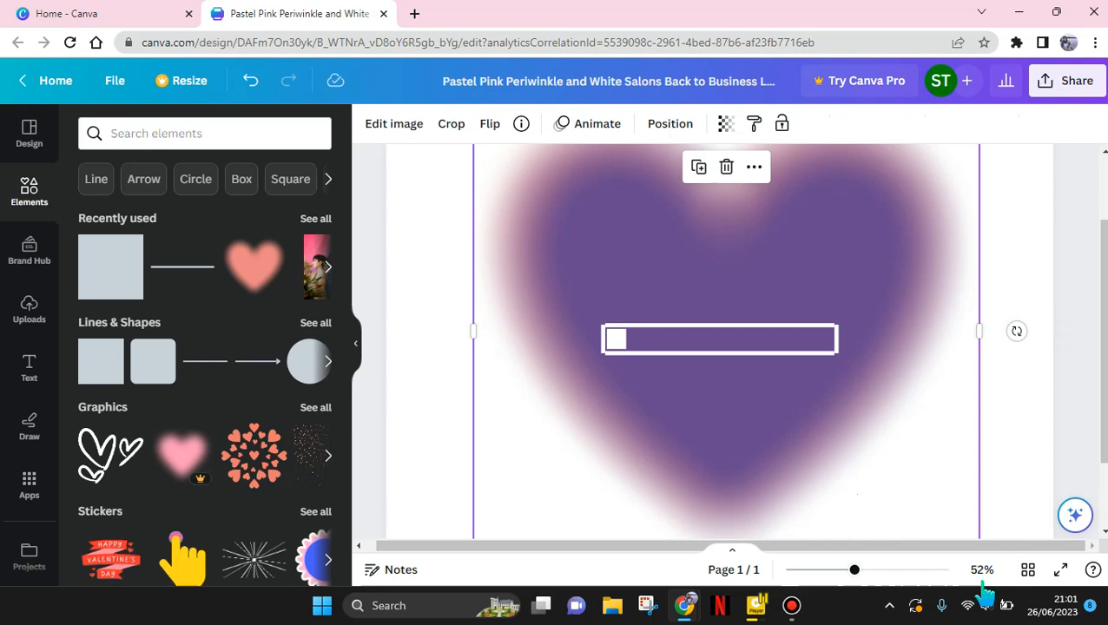
Step: Set the zoom to Fit so the whole heart page shows, with page thumbnails below
click(983, 569)
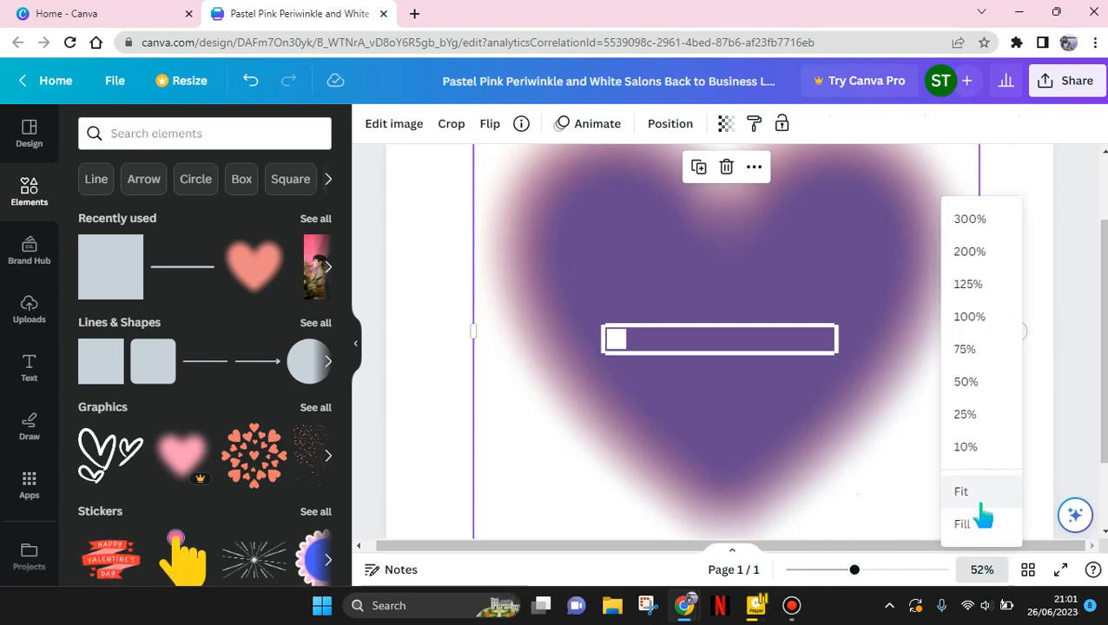
click(960, 490)
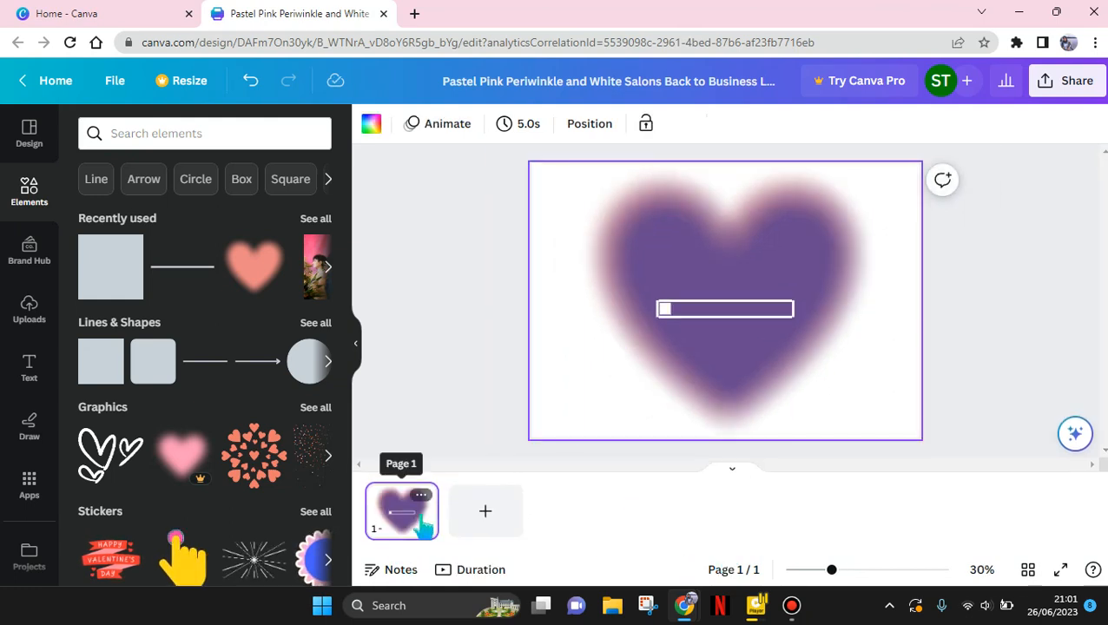
Step: Duplicate the page and delete the purple heart from page 1
click(421, 495)
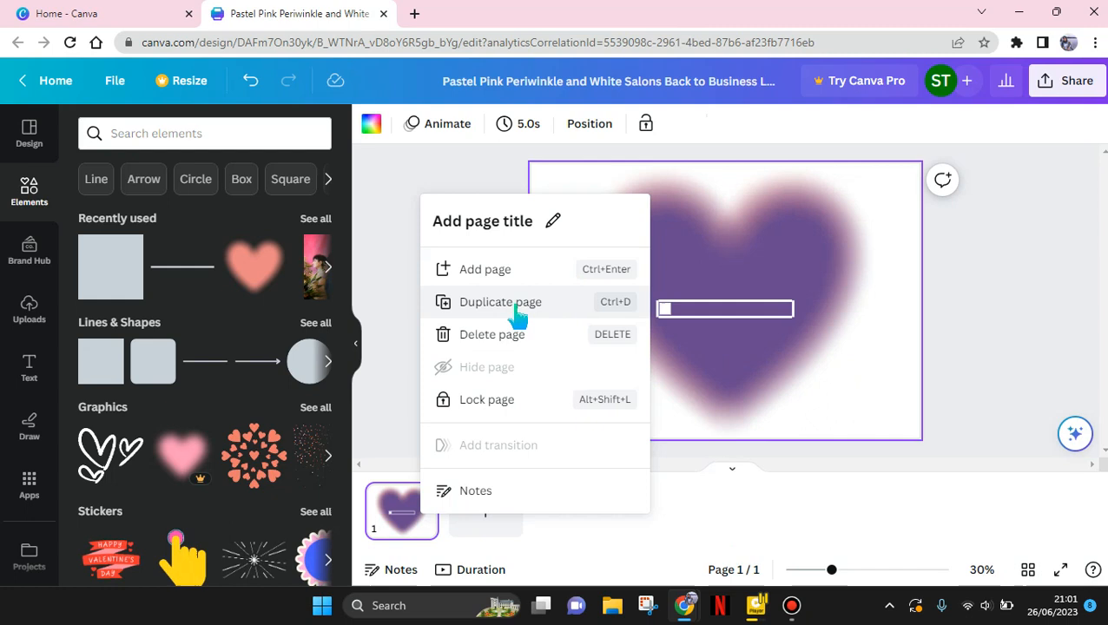
click(500, 302)
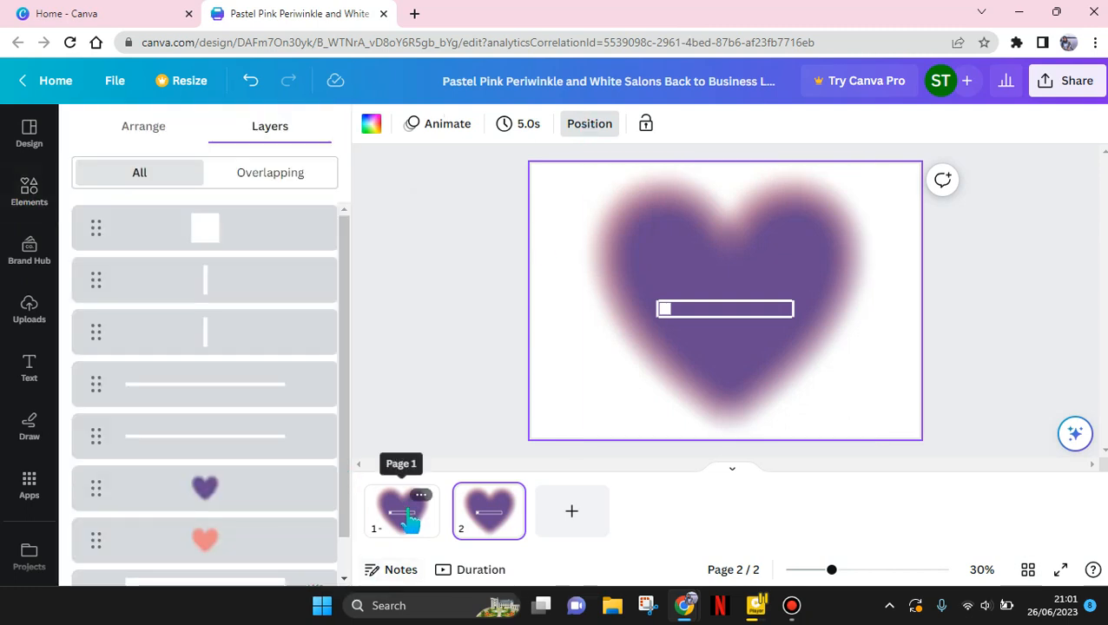
click(401, 510)
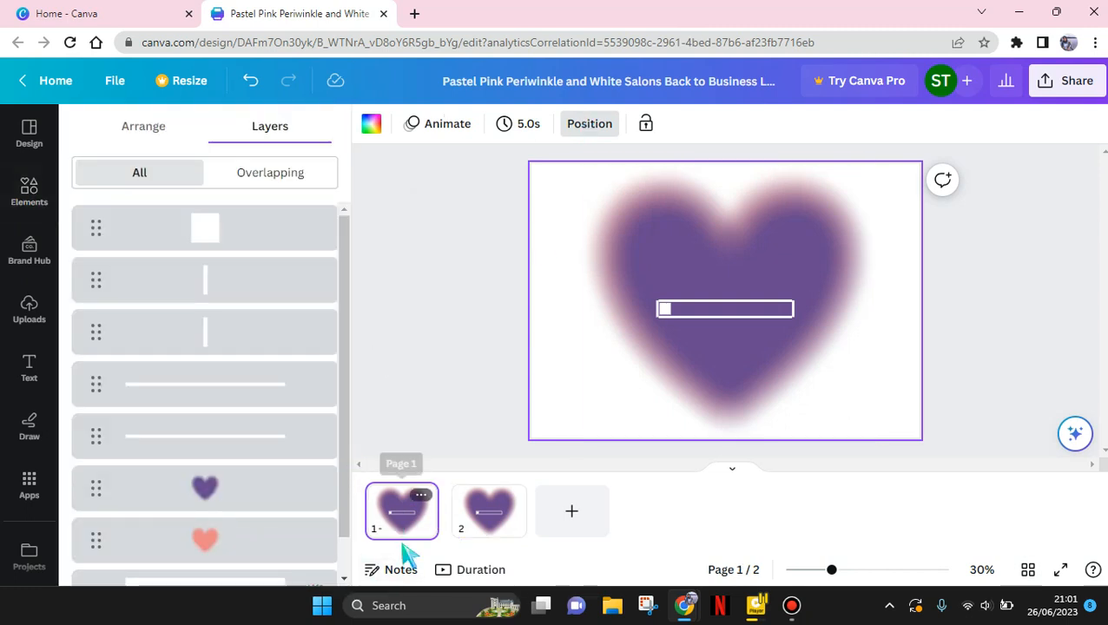
click(205, 488)
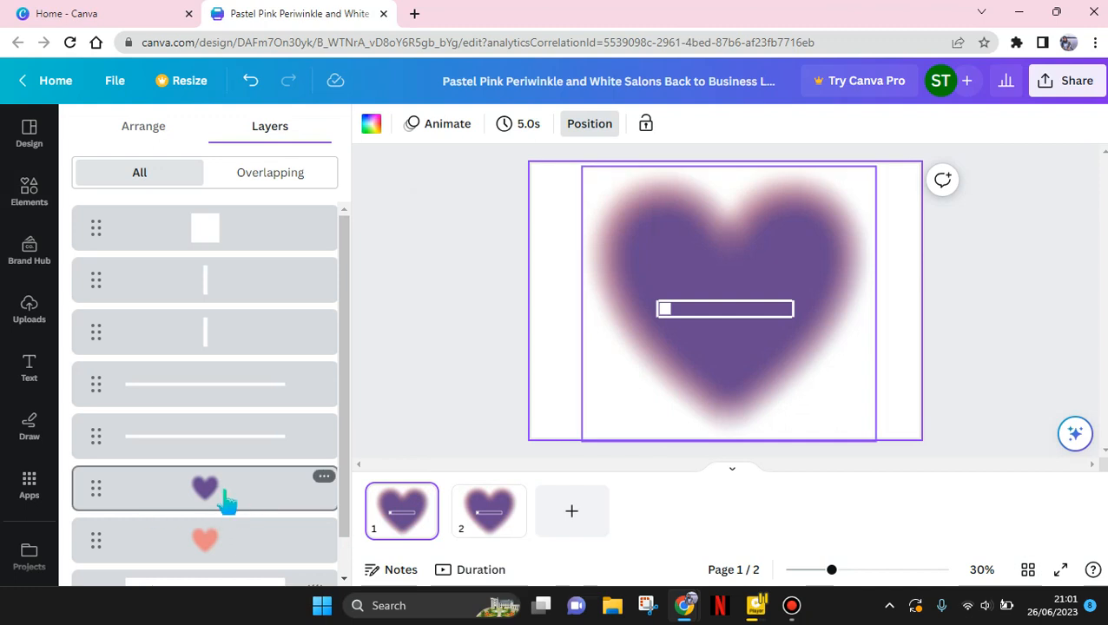
right_click(205, 488)
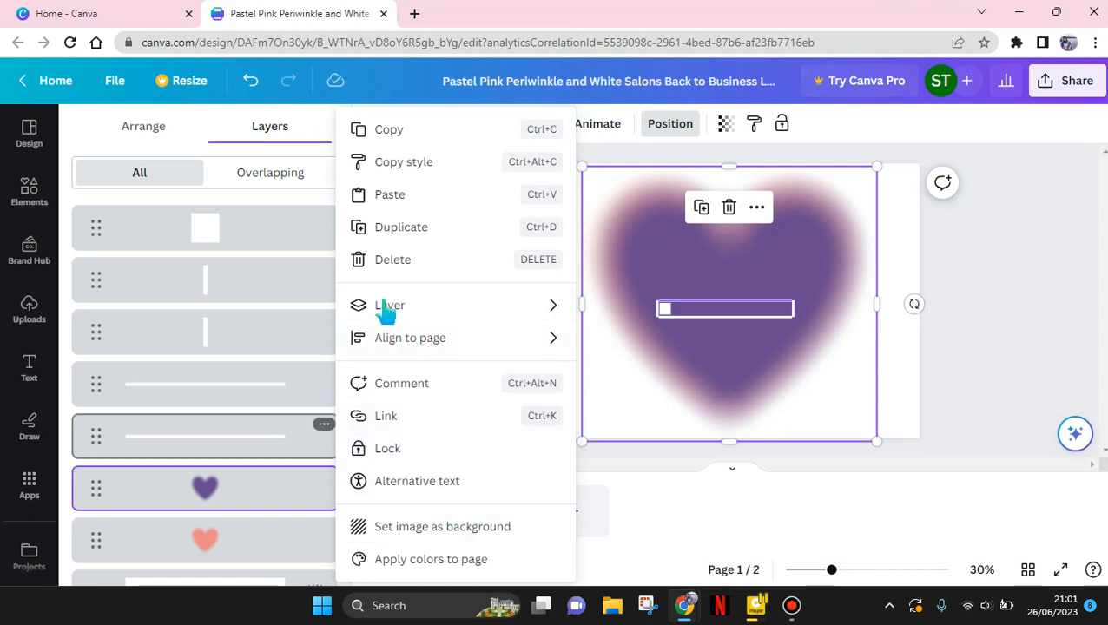
click(400, 278)
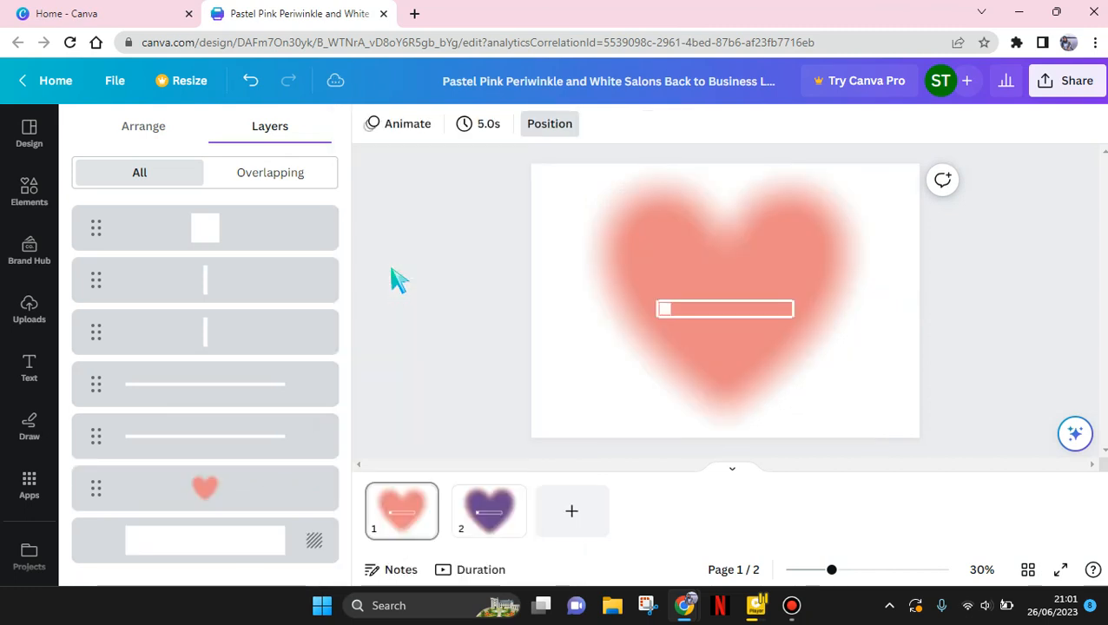
Step: Delete the pink heart from page 2, leaving only the purple heart there
click(488, 511)
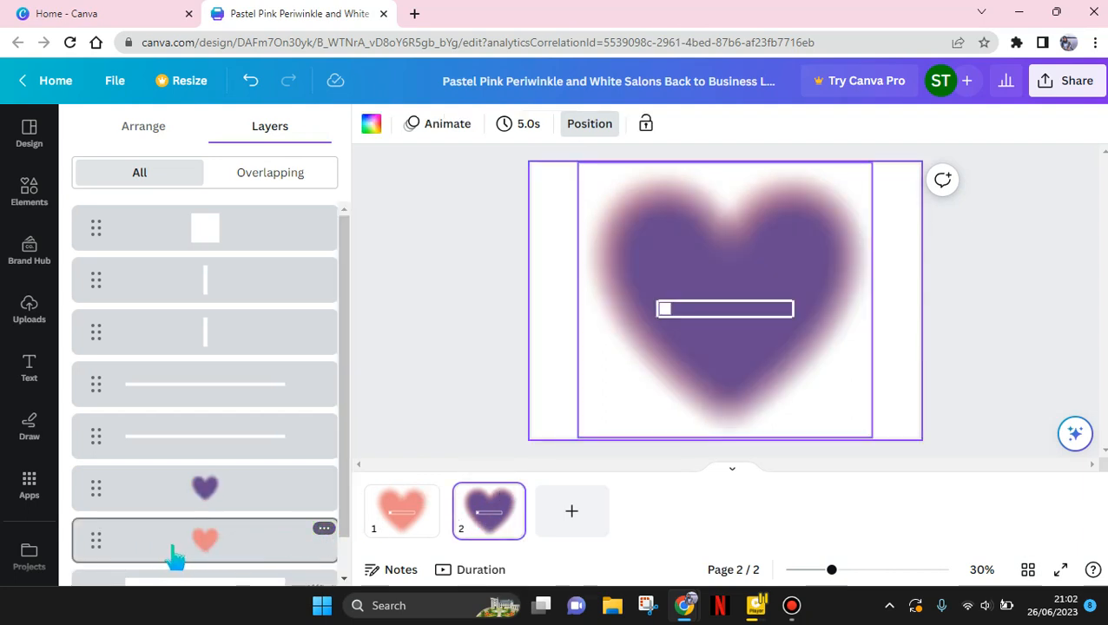
right_click(205, 538)
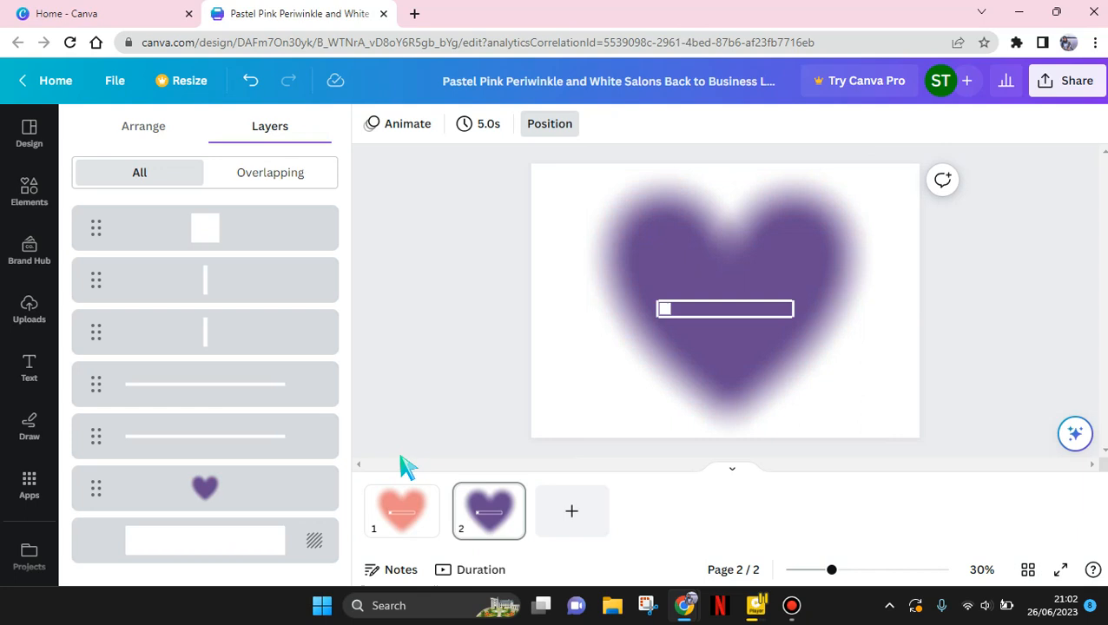
mouse_move(490, 396)
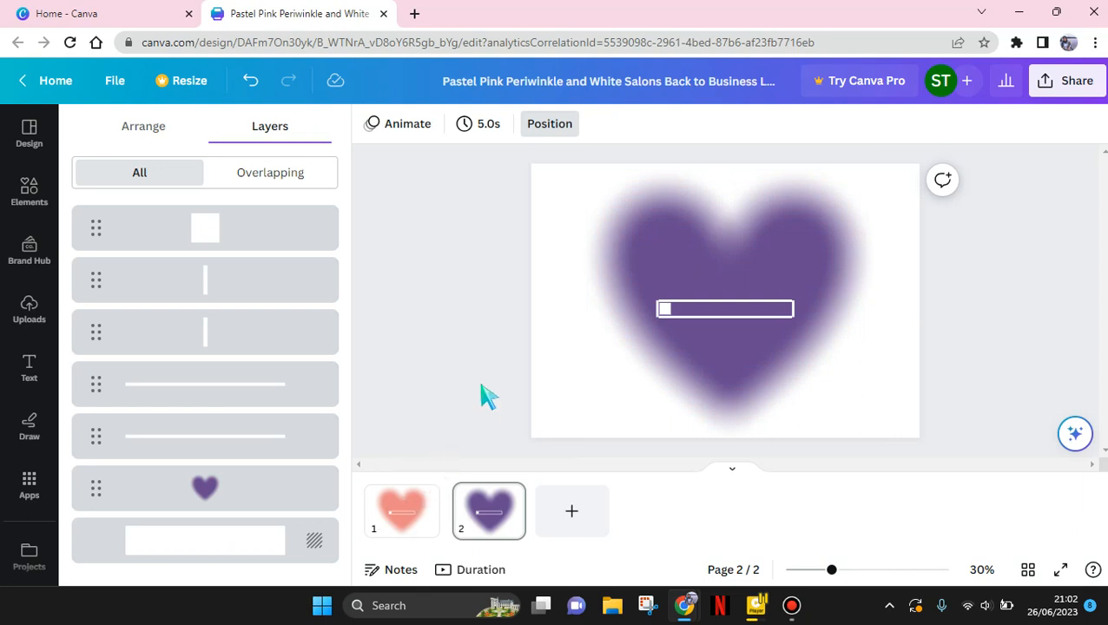
Step: Stretch page 2's white fill to the loading bar's full width
click(28, 191)
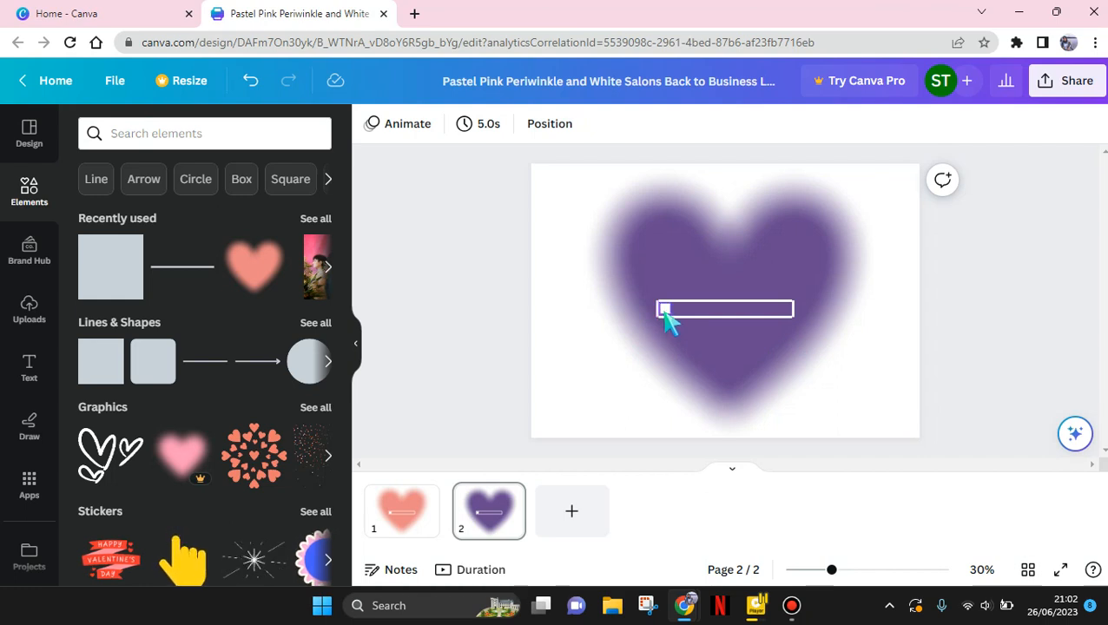
mouse_move(669, 316)
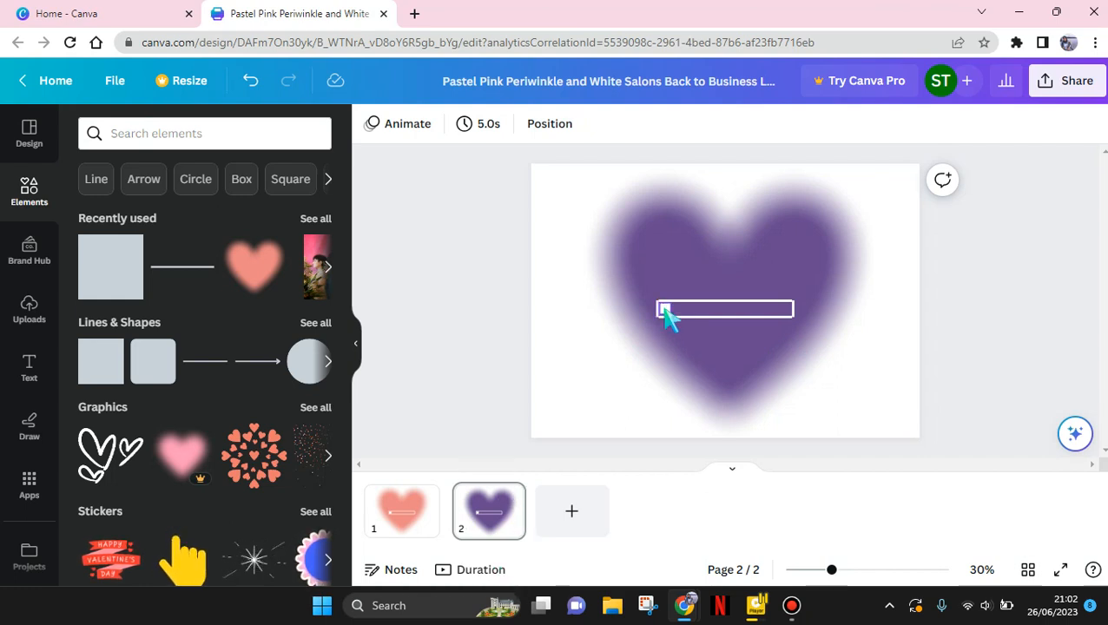
click(724, 309)
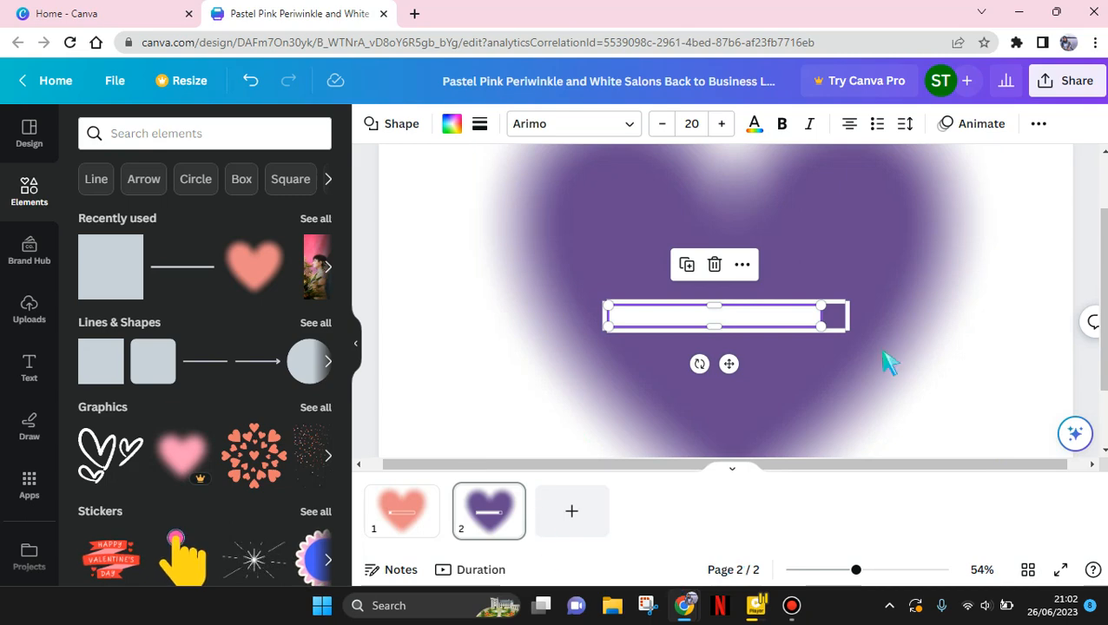
mouse_move(832, 316)
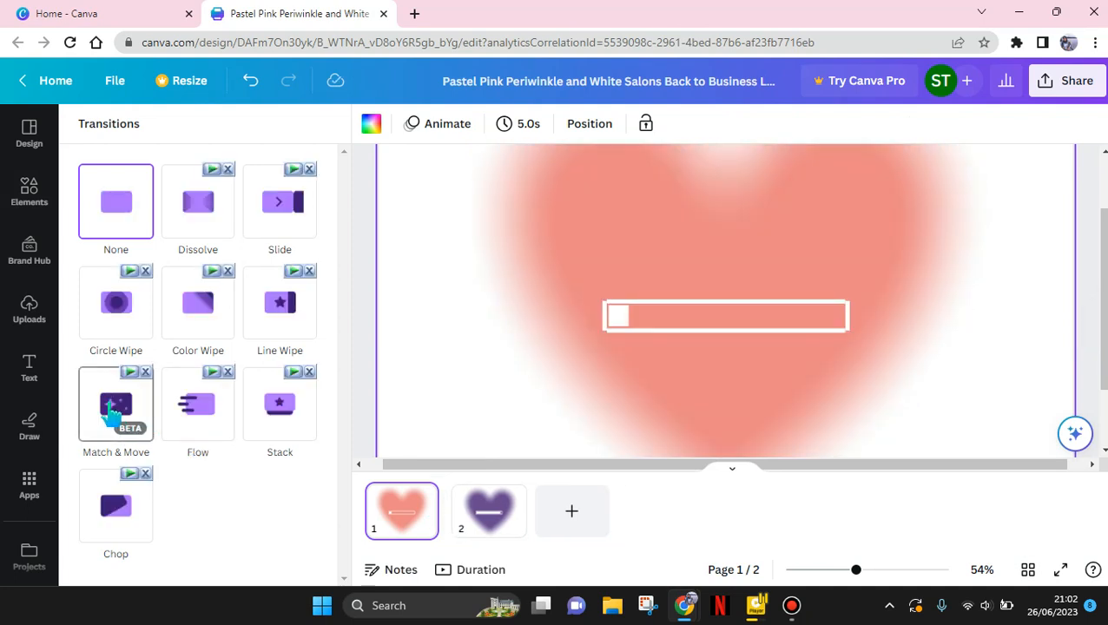
Step: Apply a Match & Move transition from page 1 lasting 2.5 seconds
click(114, 403)
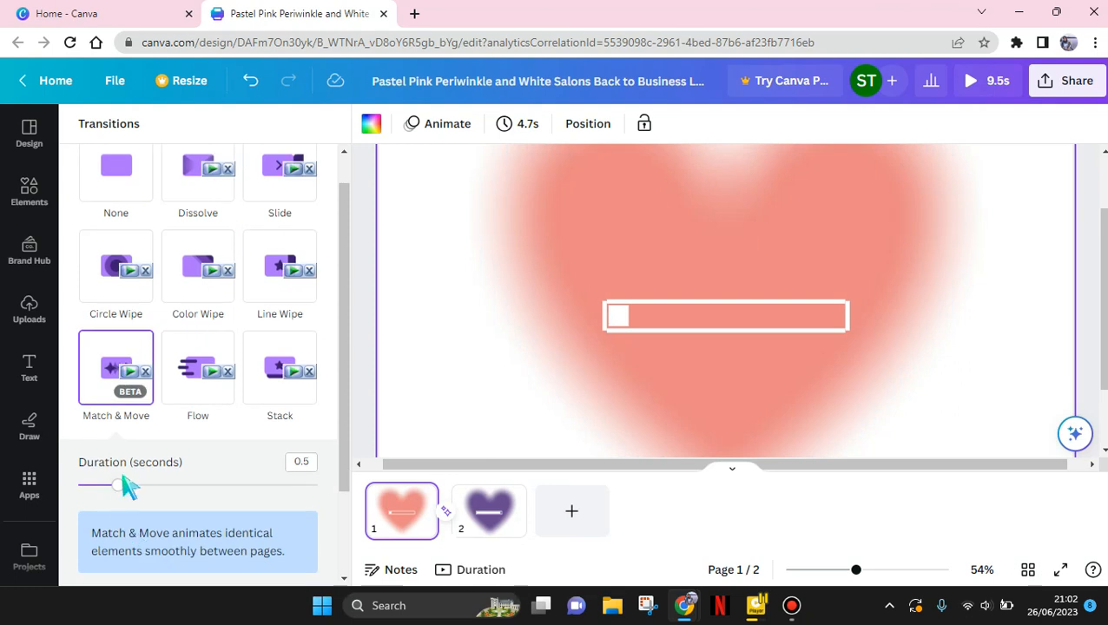
drag(116, 486, 238, 486)
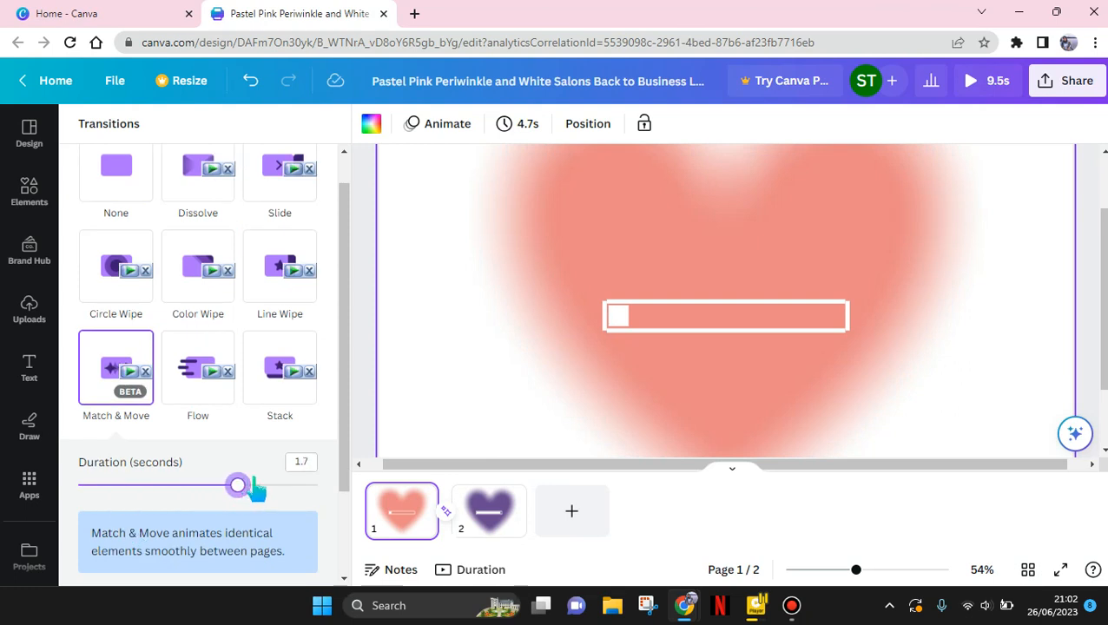
drag(236, 486, 319, 487)
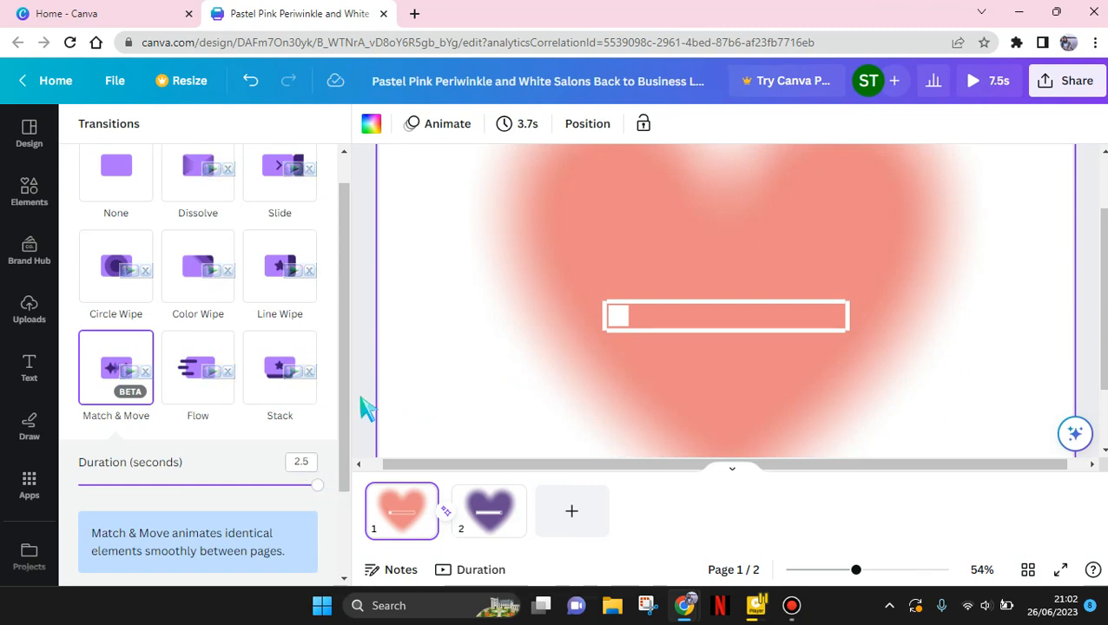
click(28, 191)
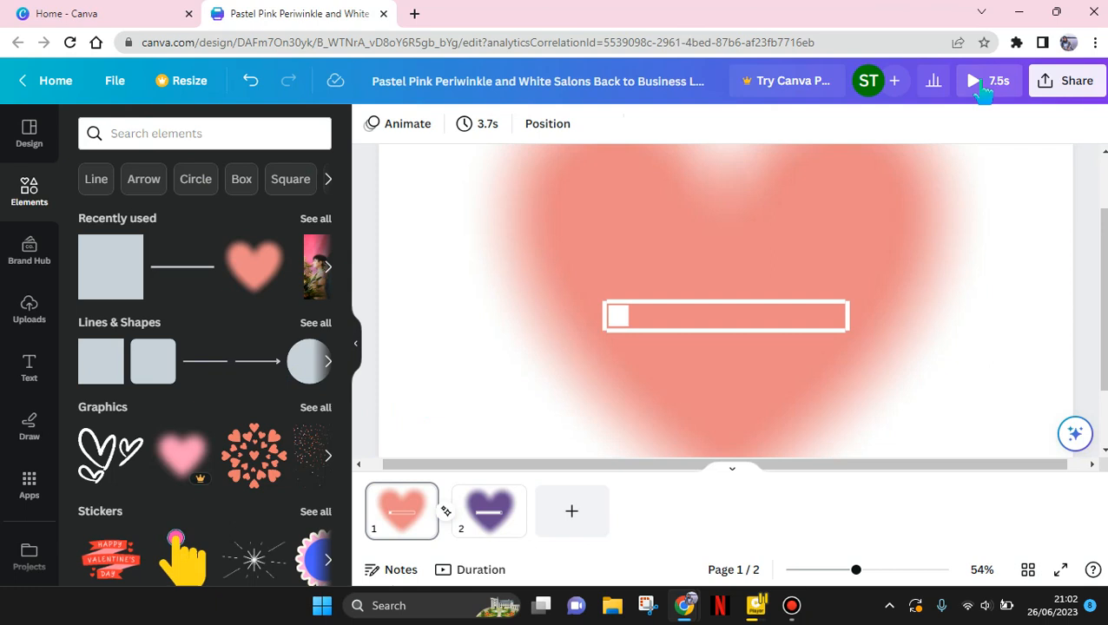
Step: Preview the video full-screen and replay the loading-bar animation
click(972, 80)
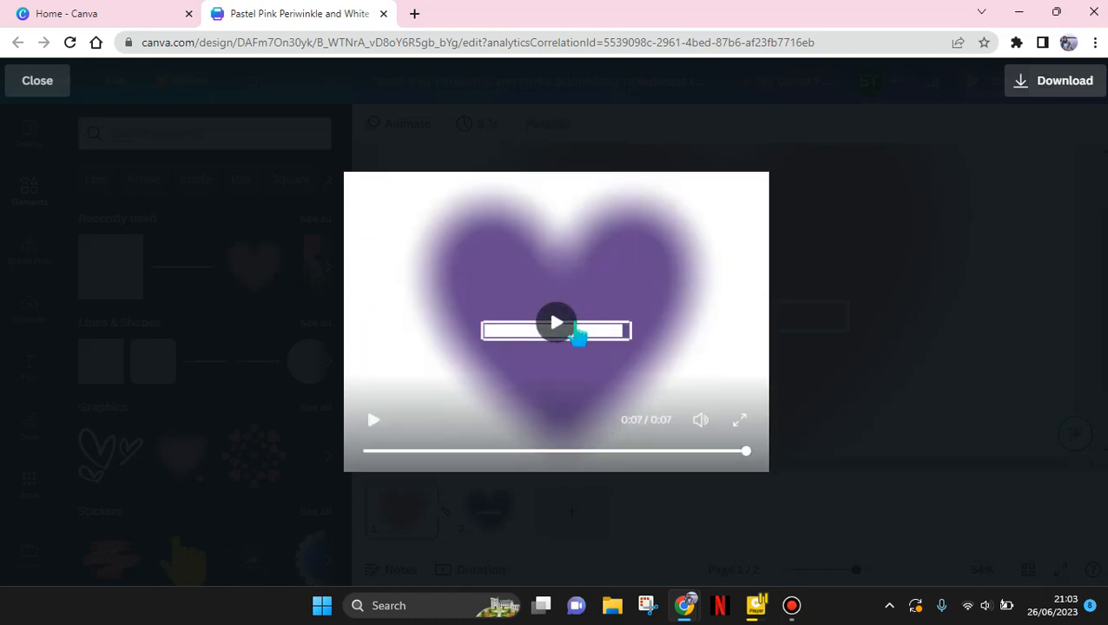
click(556, 321)
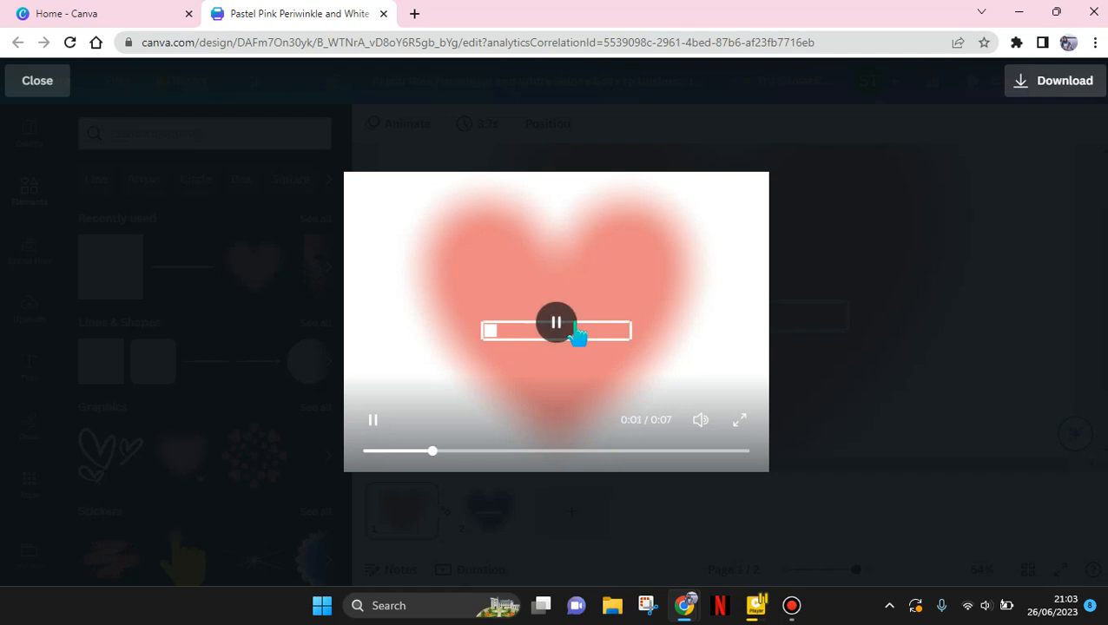